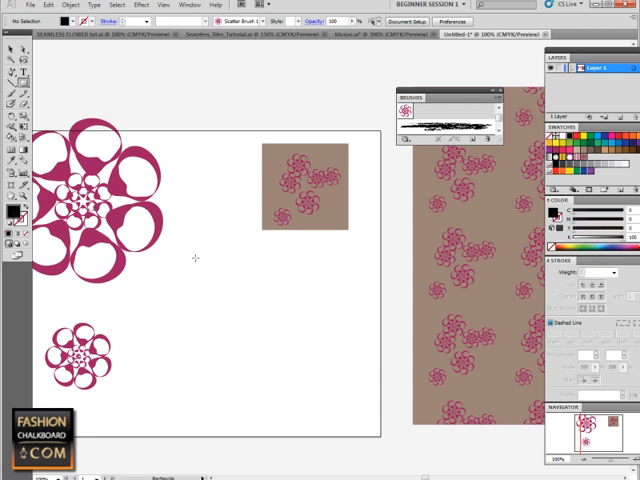
Draw the background square that will become the black base of the new tile
left_click_drag(196, 260, 322, 400)
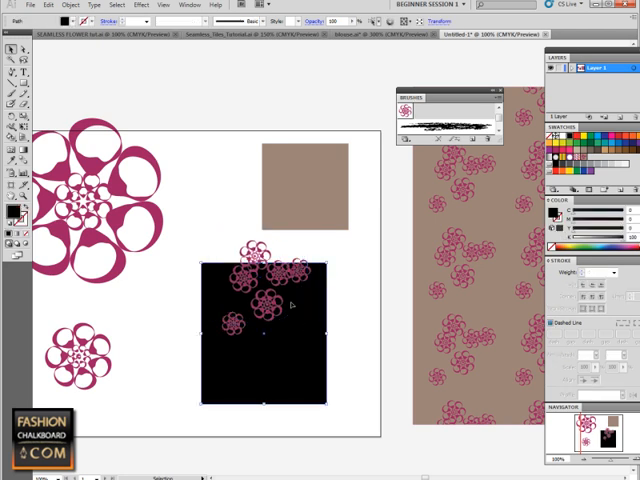
mouse_move(300, 328)
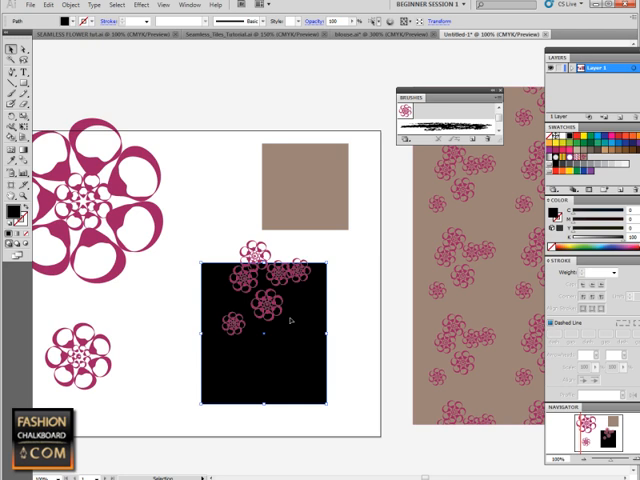
mouse_move(304, 332)
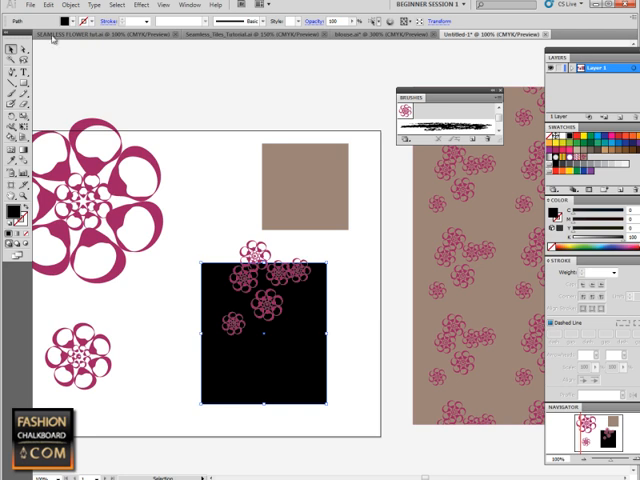
Paste the copied pink flowers in front via the Edit menu to place more on the tile
left_click(48, 4)
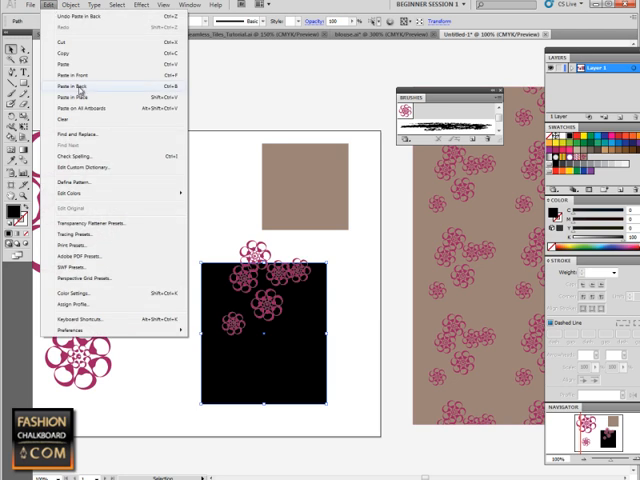
left_click(72, 88)
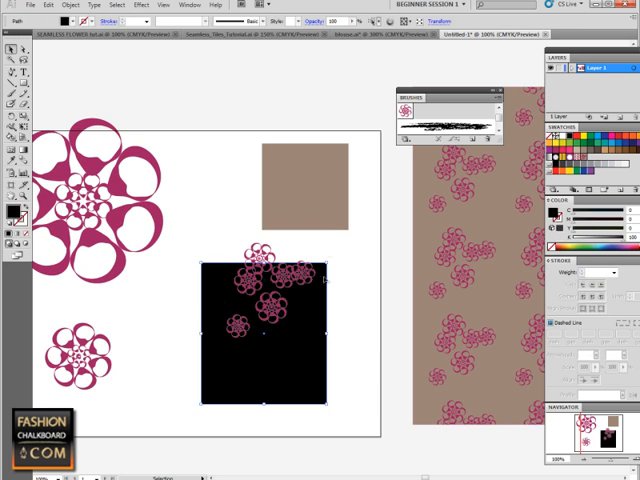
mouse_move(334, 246)
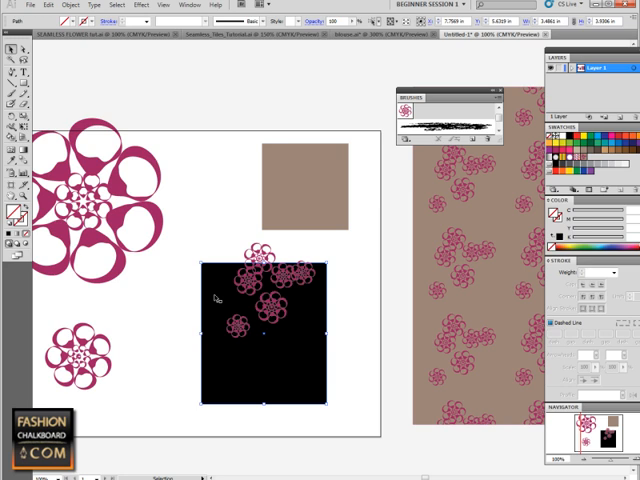
mouse_move(74, 240)
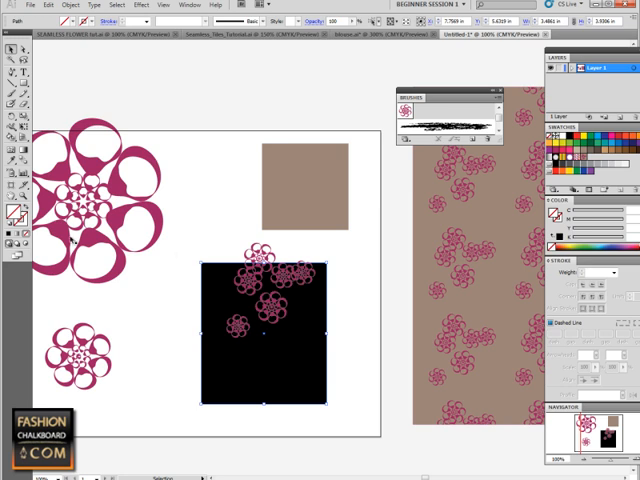
mouse_move(72, 240)
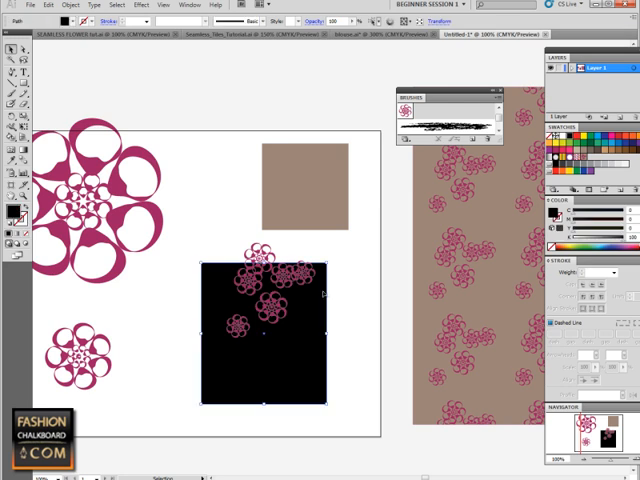
mouse_move(324, 292)
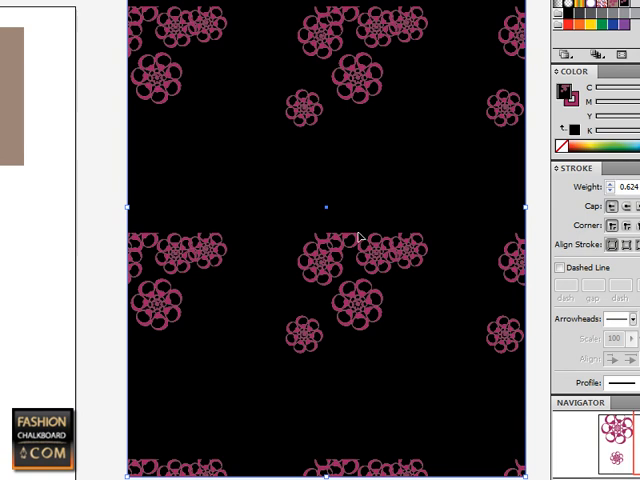
mouse_move(378, 242)
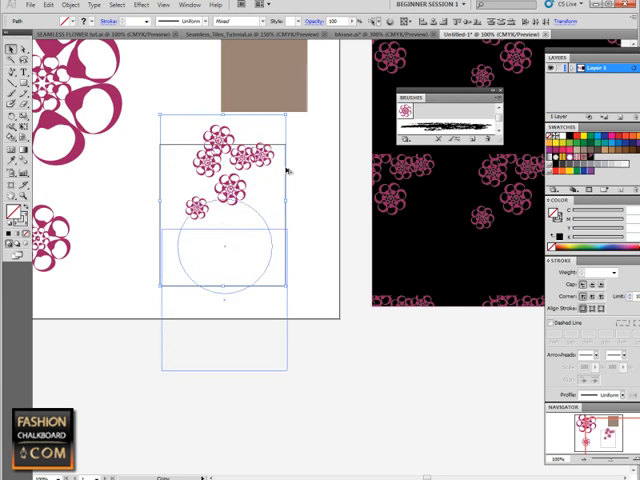
Marquee-select the spiral flowers together with the tile boundary square for repositioning
left_click_drag(224, 244, 276, 262)
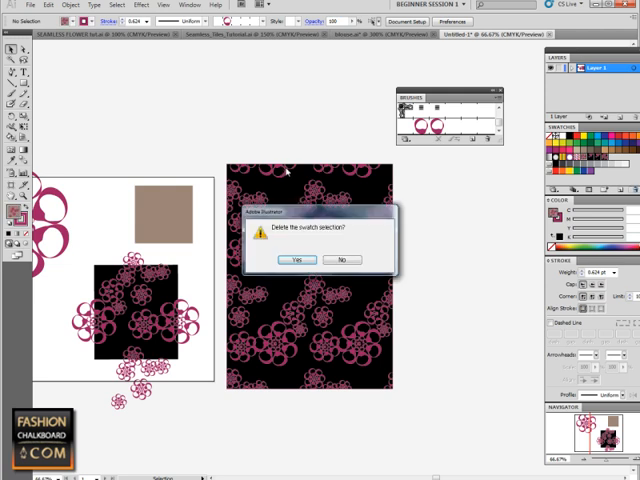
Confirm deleting the old swatch, then reach the Edit menu for the filled test rectangle
left_click(294, 260)
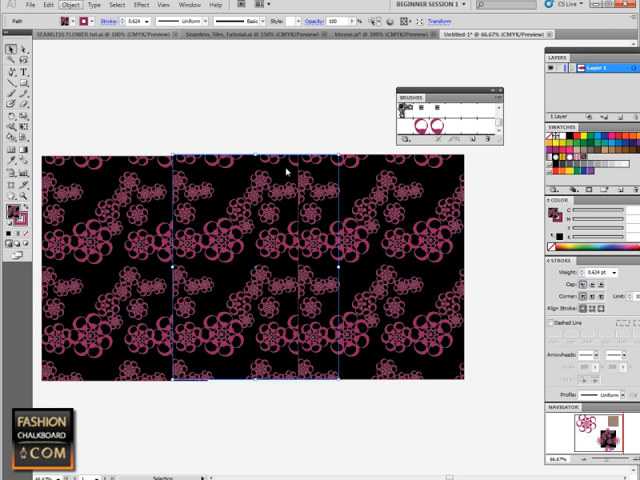
left_click(48, 4)
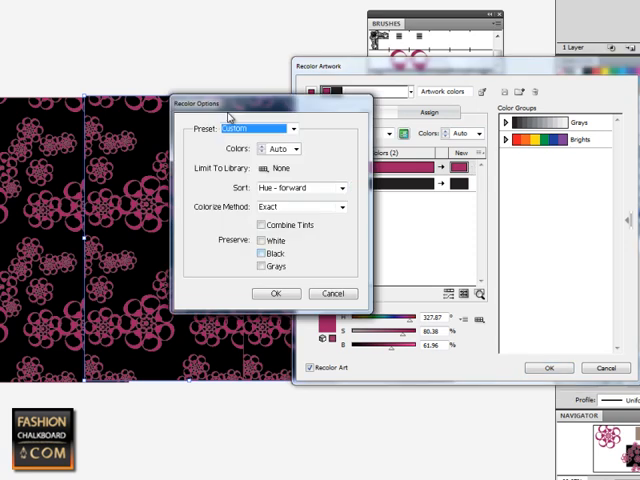
Accept the reviewed Recolor Options settings for the pink-on-black pattern
left_click(274, 292)
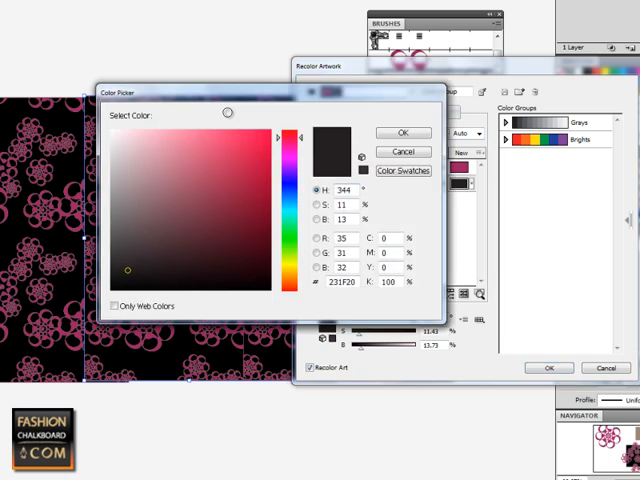
Pick a deep pink in the Color Picker field and confirm it as the new colour
left_click(402, 132)
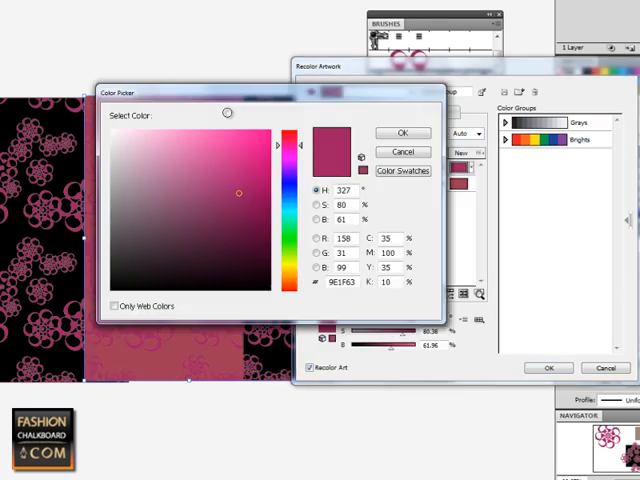
left_click(400, 132)
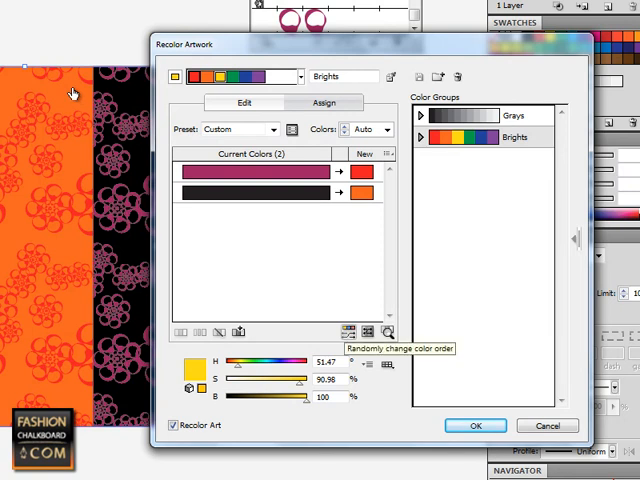
mouse_move(76, 92)
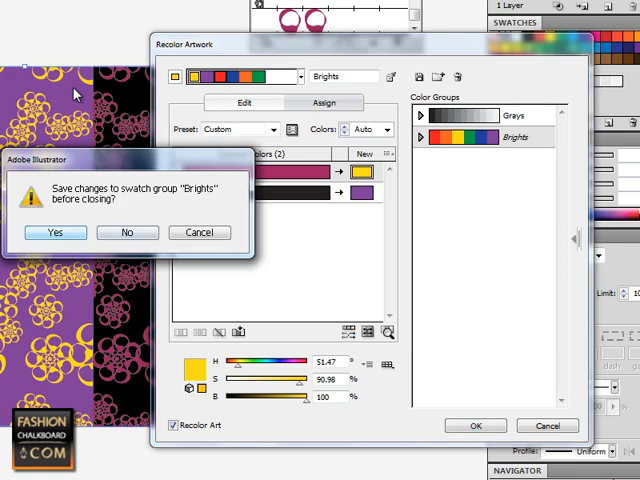
left_click(56, 232)
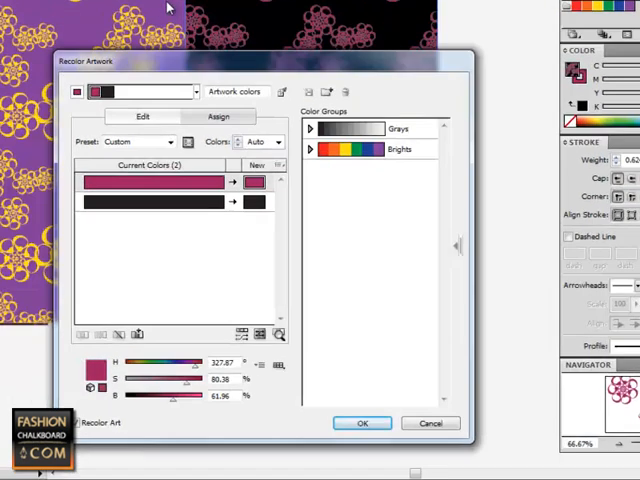
Drag the colour-wheel markers through purple, yellow and orange-red to blue and teal, and apply
left_click(144, 116)
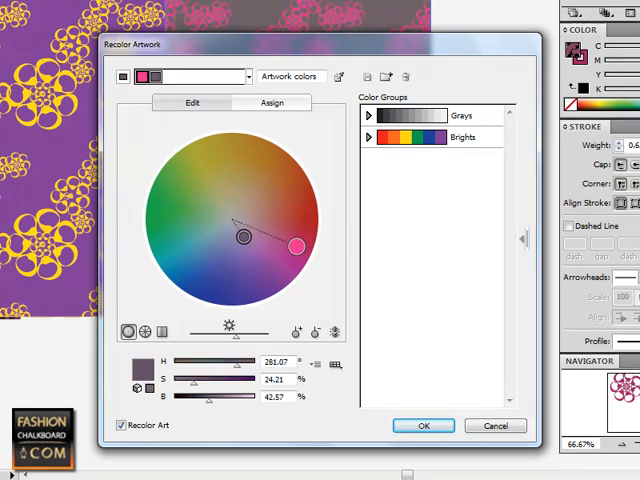
left_click_drag(240, 228, 258, 262)
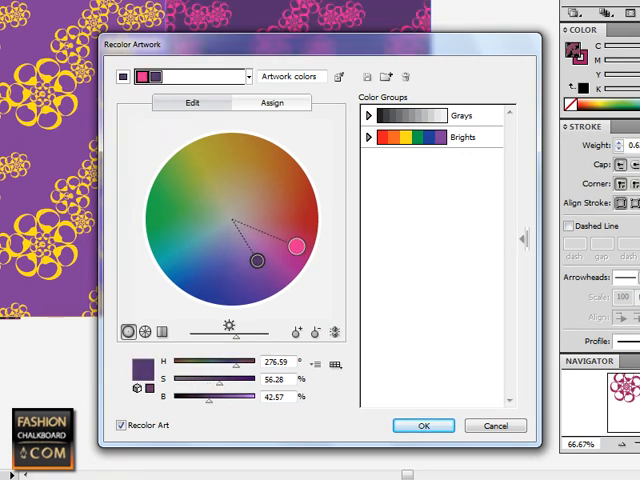
left_click_drag(296, 244, 248, 276)
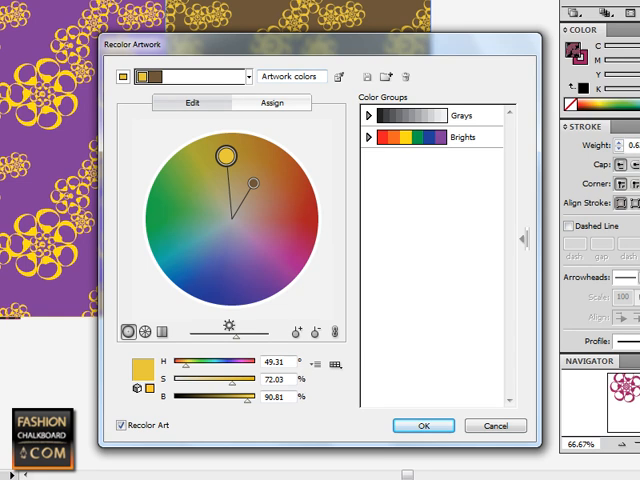
left_click_drag(228, 156, 292, 212)
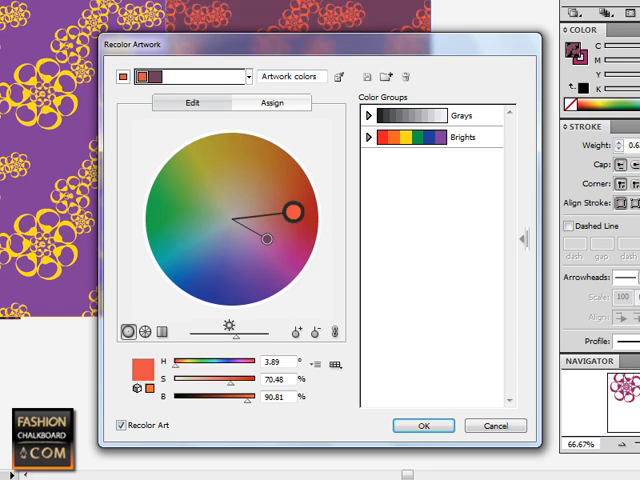
left_click_drag(290, 212, 242, 278)
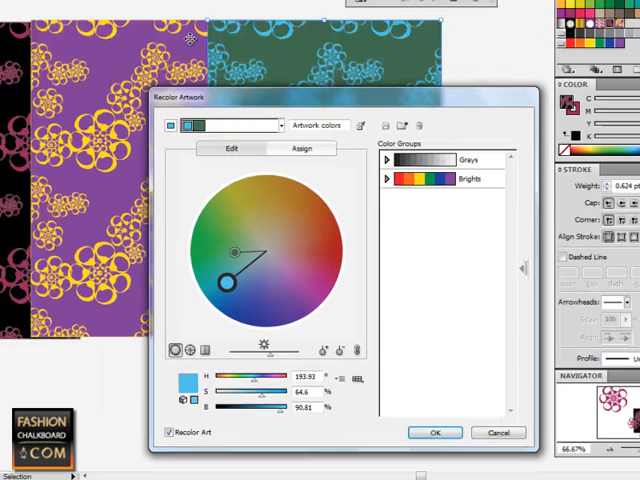
left_click(434, 432)
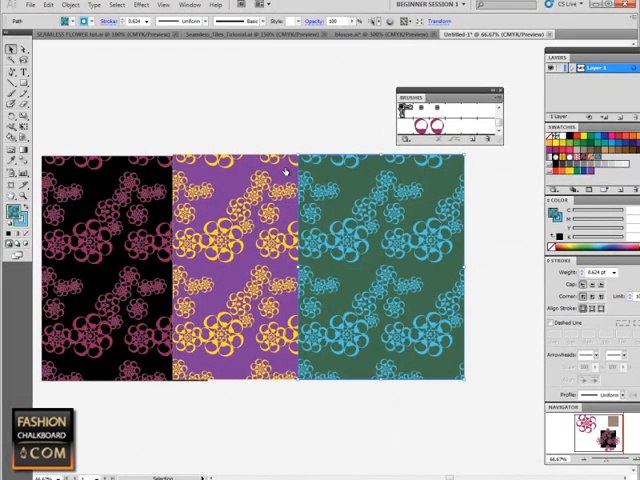